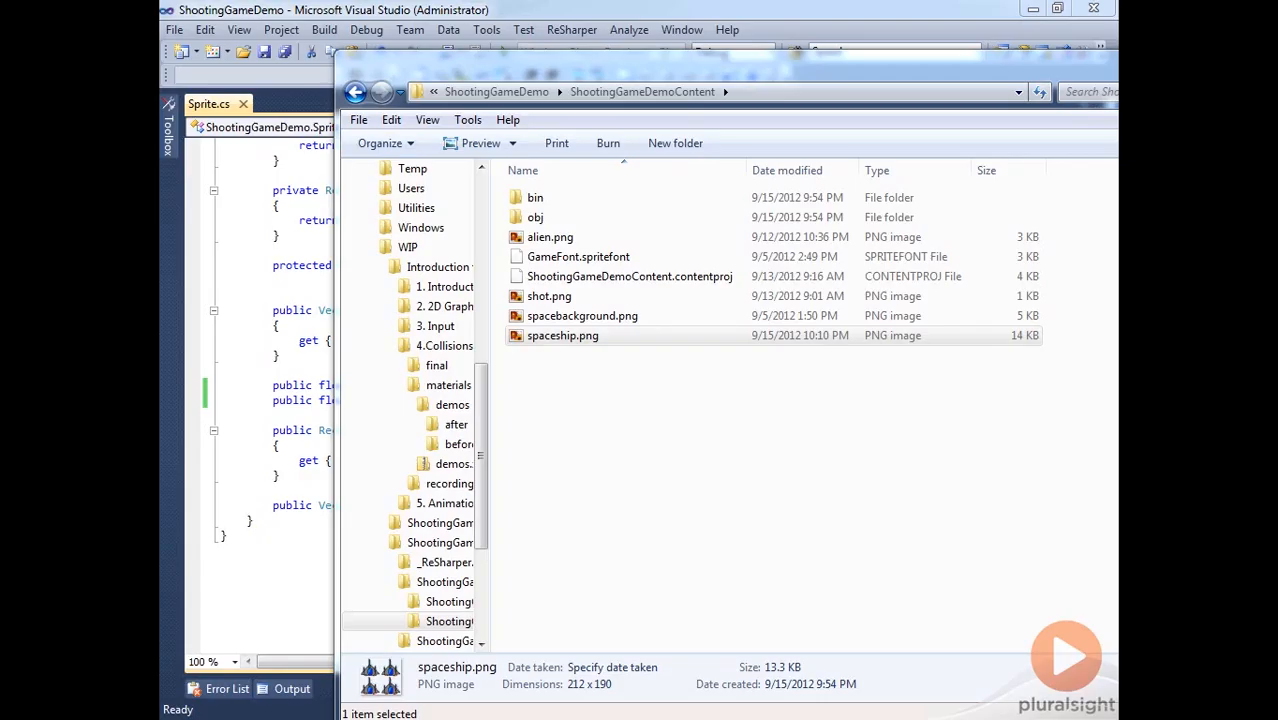
mouse_move(620, 576)
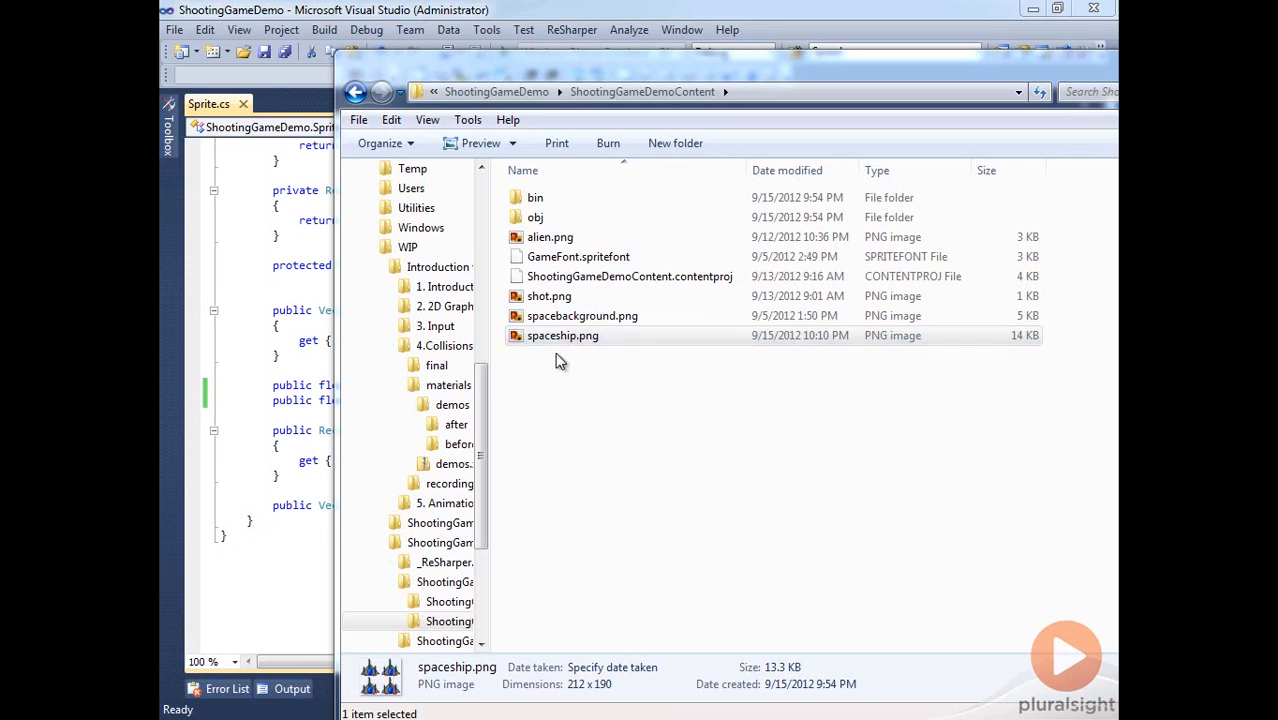
Copy spaceship.png and paste it into the After Module 4 ShootingGameDemoContent folder
click(562, 336)
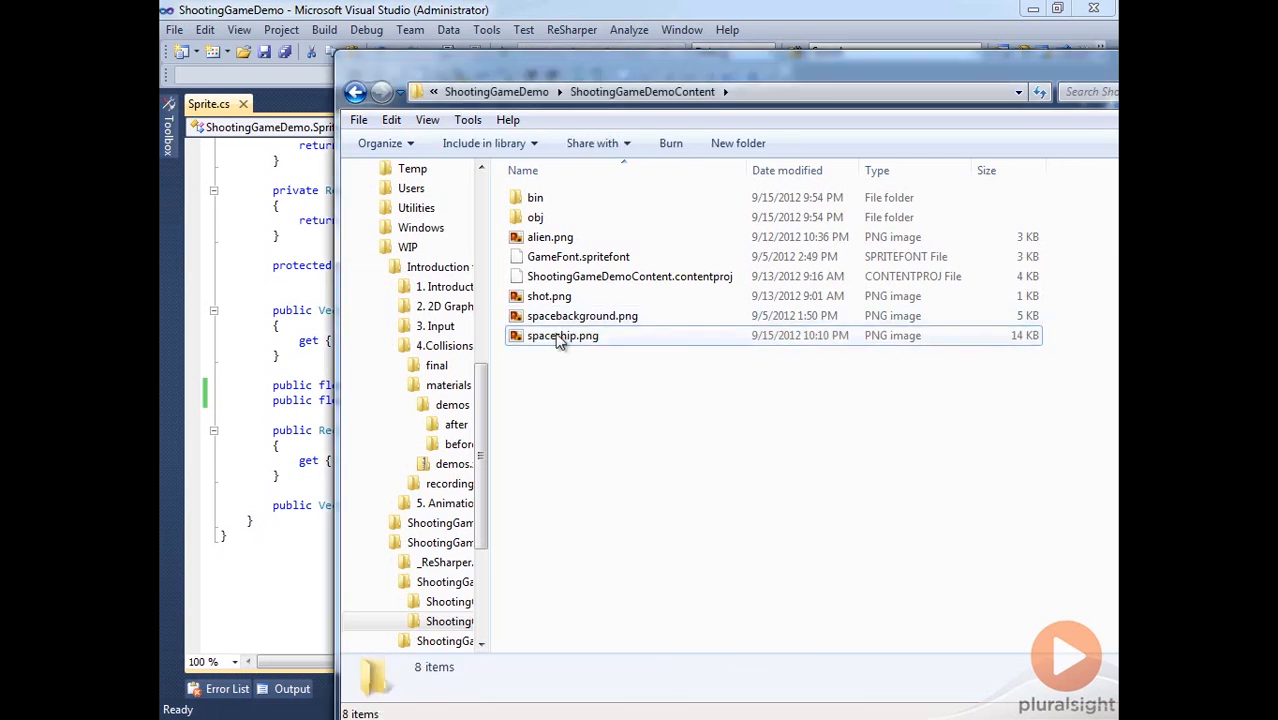
click(562, 336)
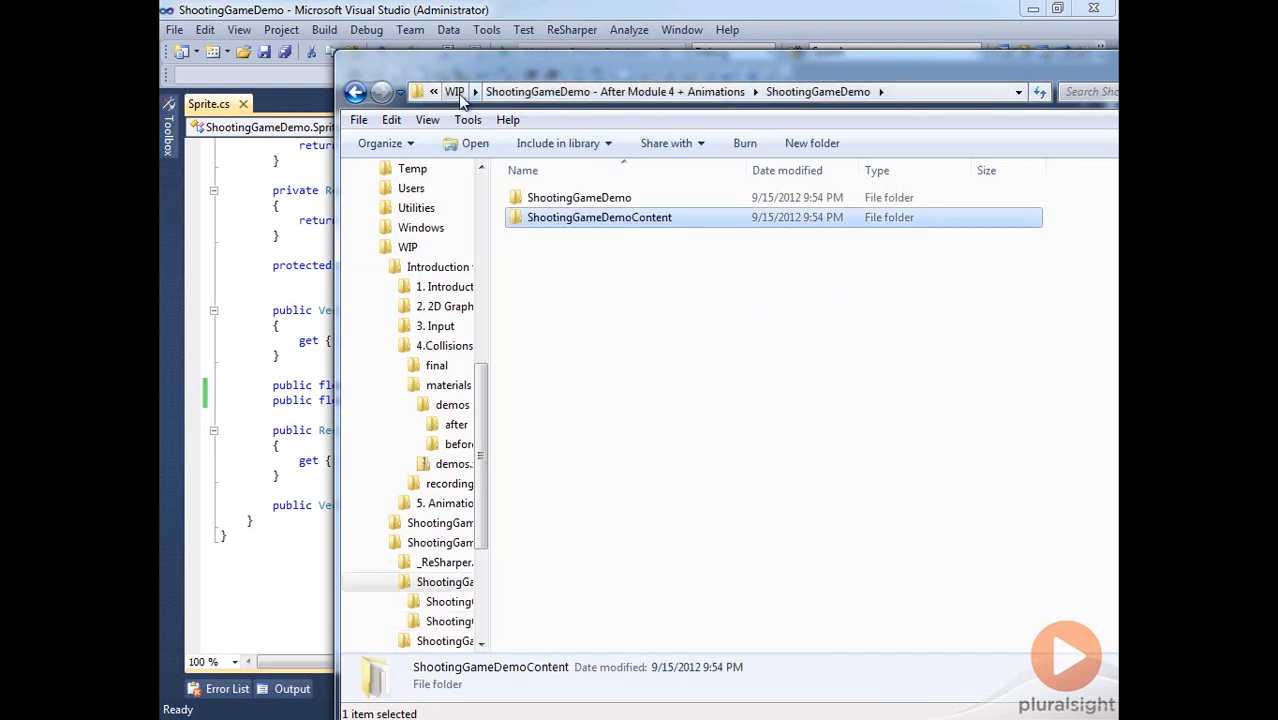
click(356, 92)
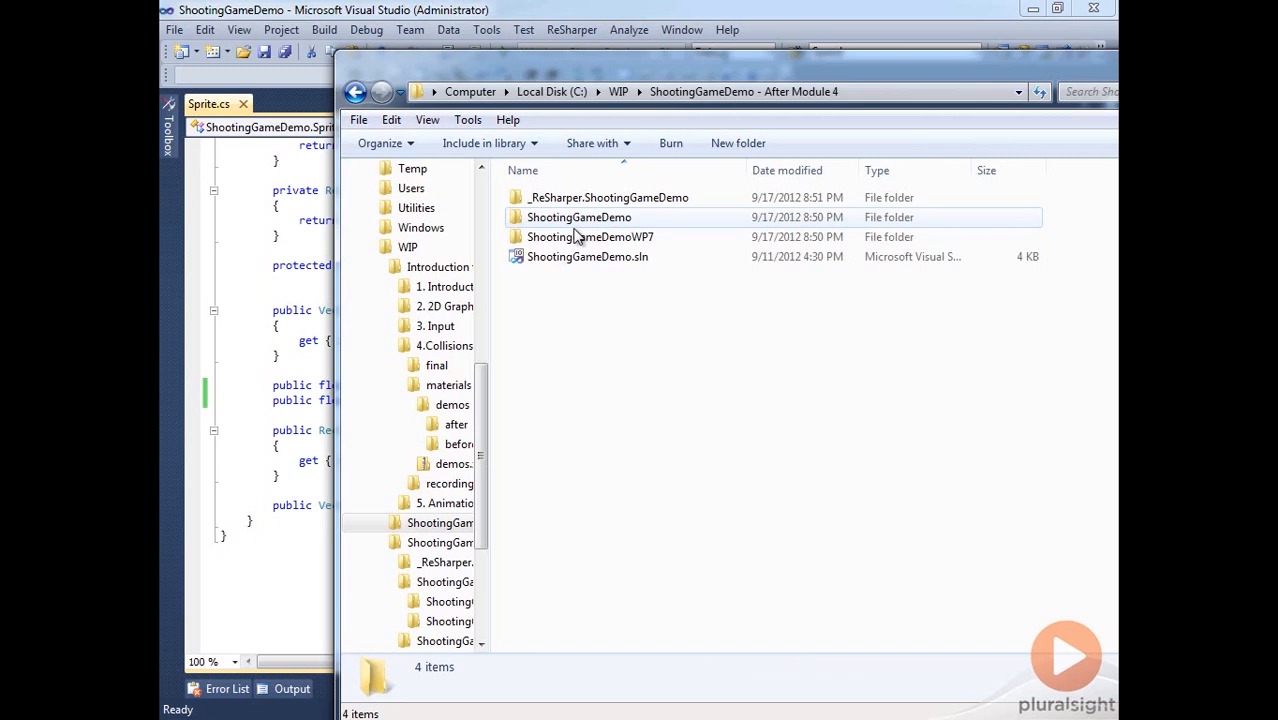
double_click(580, 216)
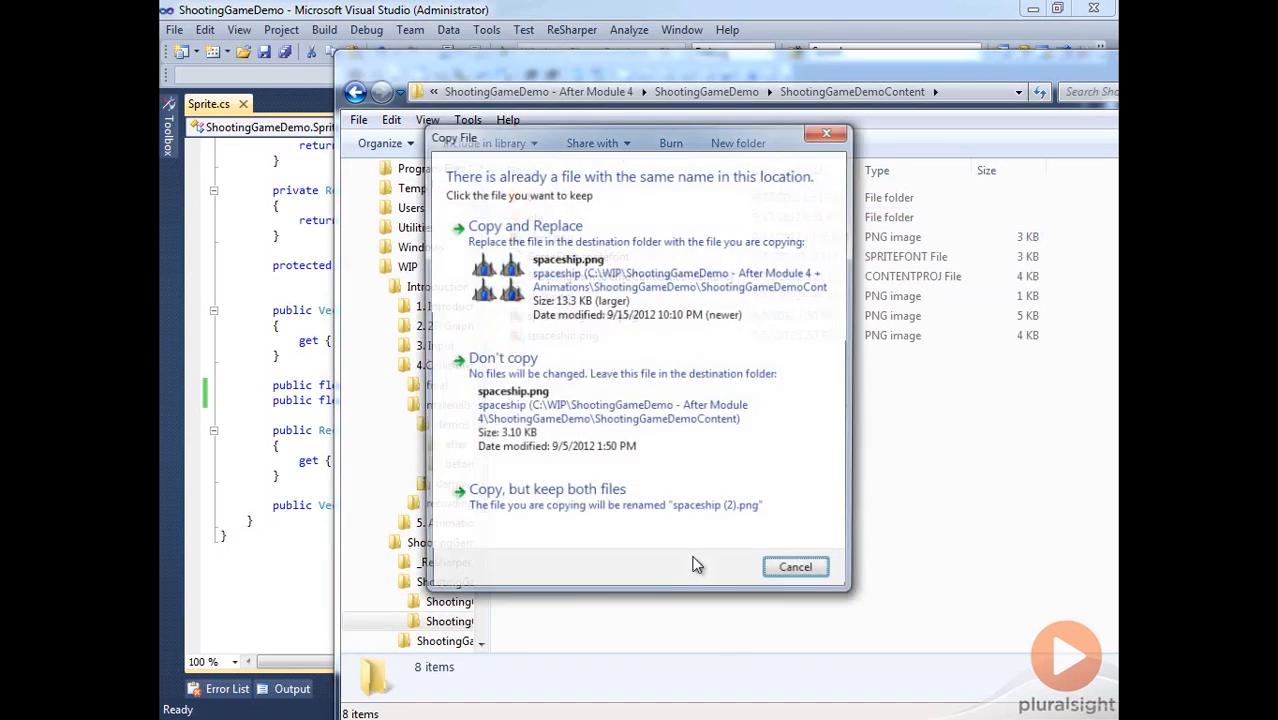
Choose Copy and Replace to overwrite the old spaceship.png with the newer sprite sheet
click(524, 224)
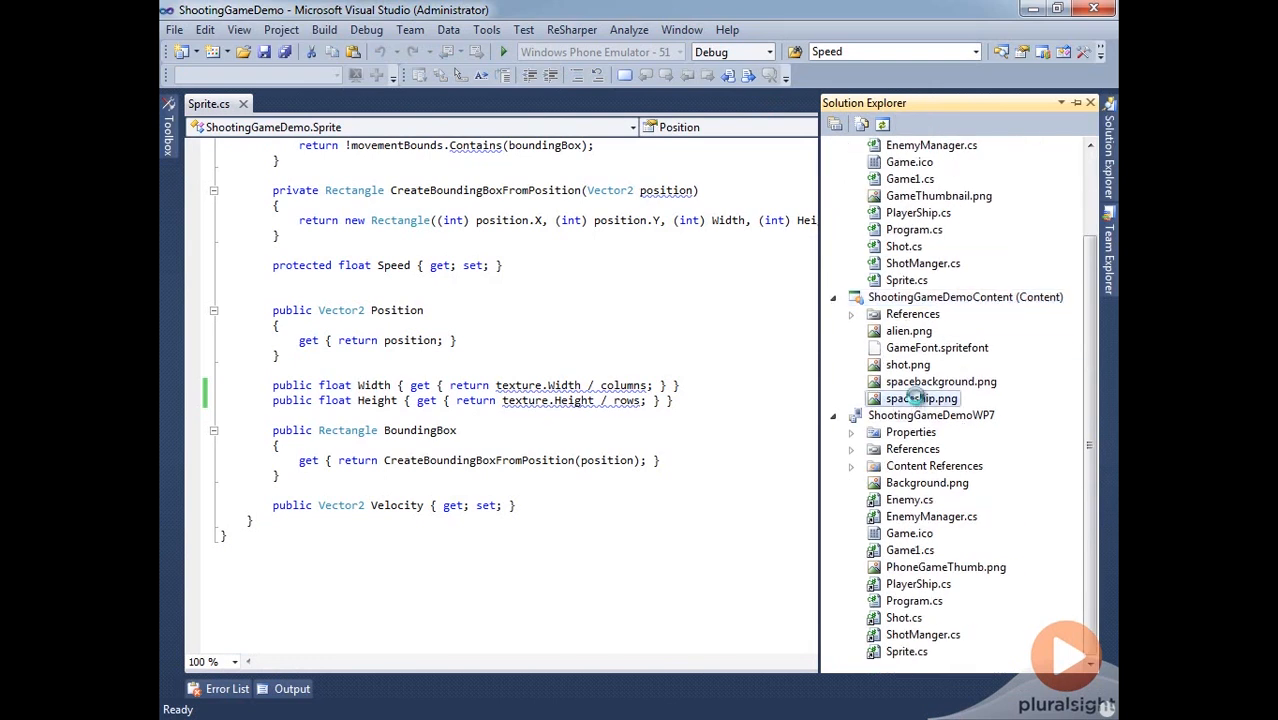
double_click(920, 398)
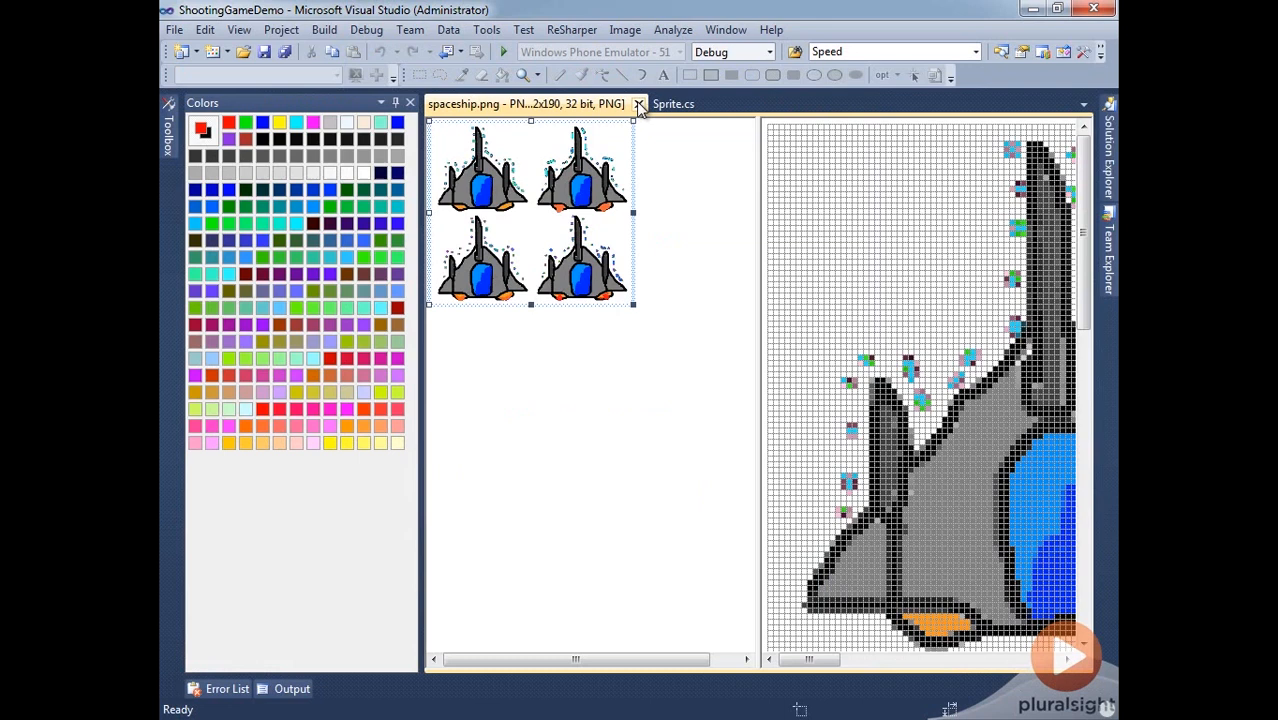
click(638, 104)
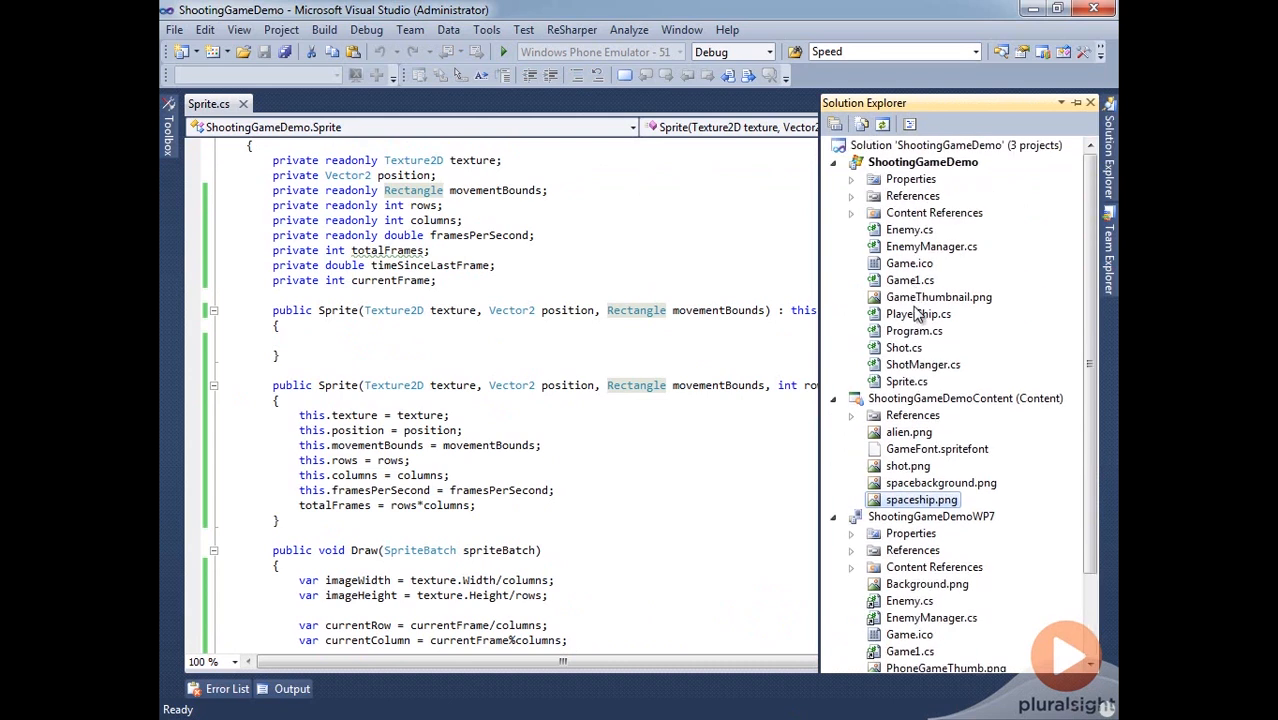
Change PlayerShip's base call to base(texture, position, movementBounds, 2, 2, 14) and build
double_click(918, 312)
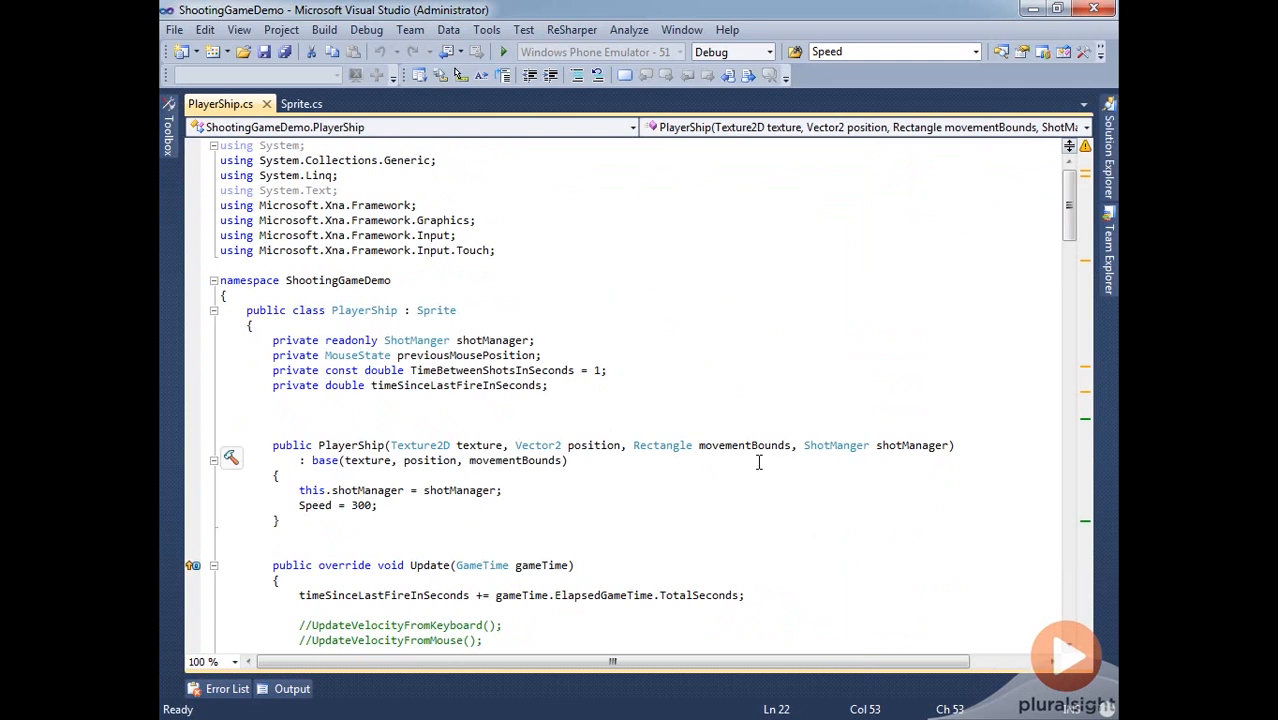
text(, 2)
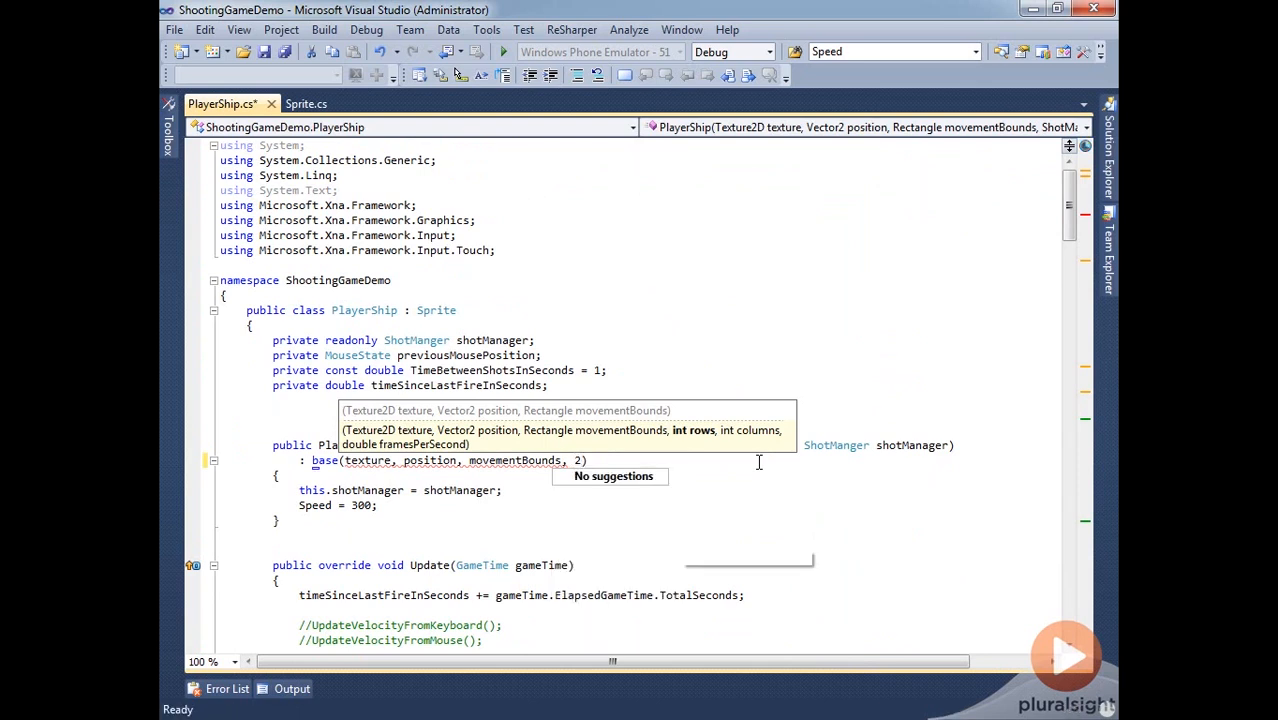
text(, 2,)
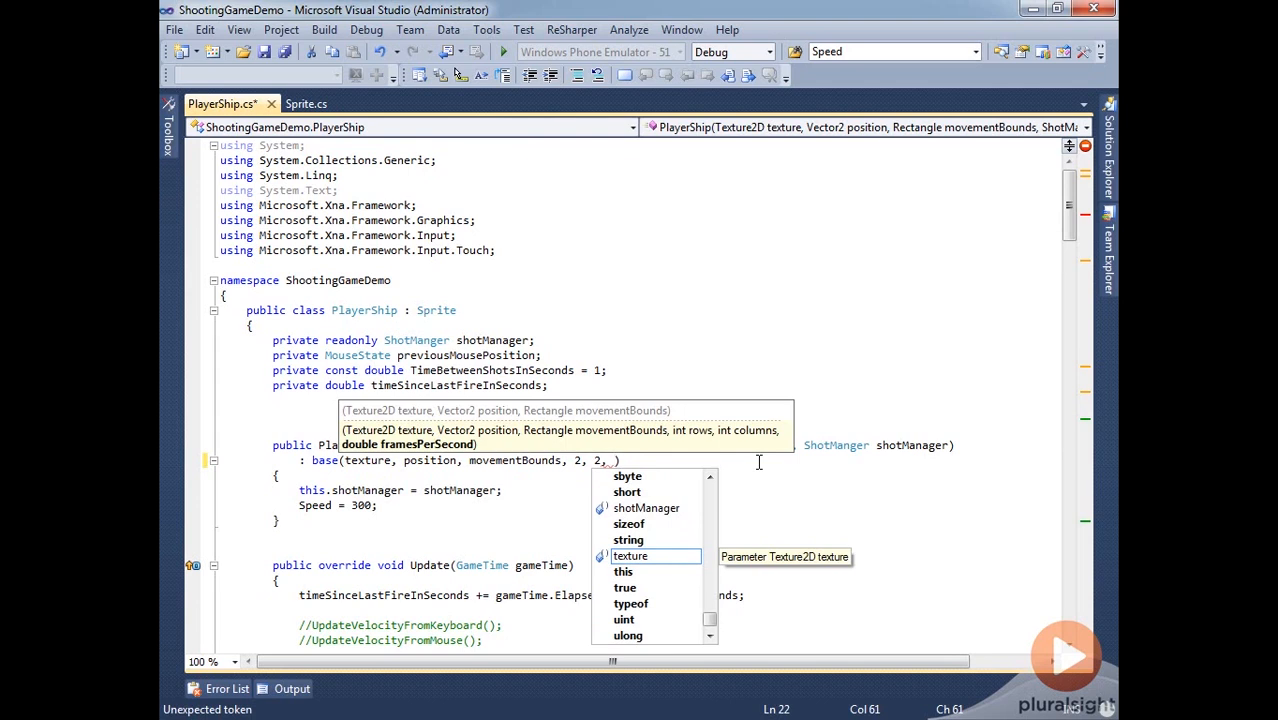
text(1)
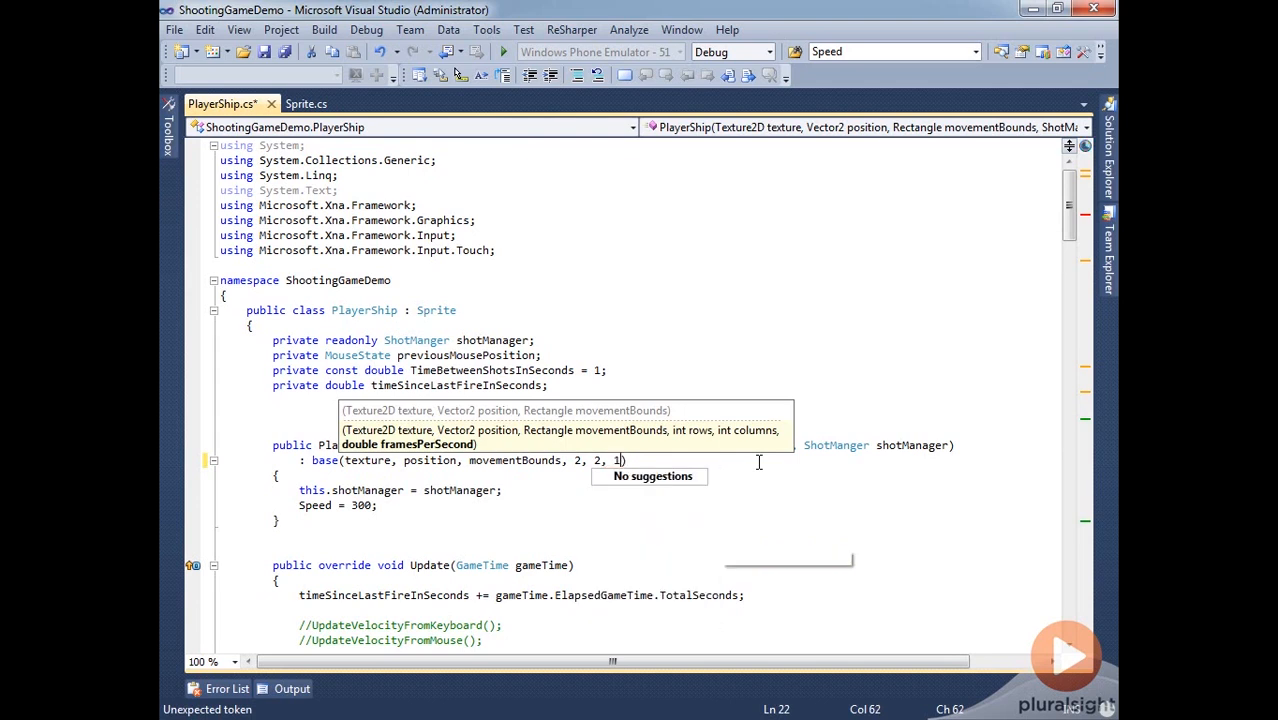
text(4)
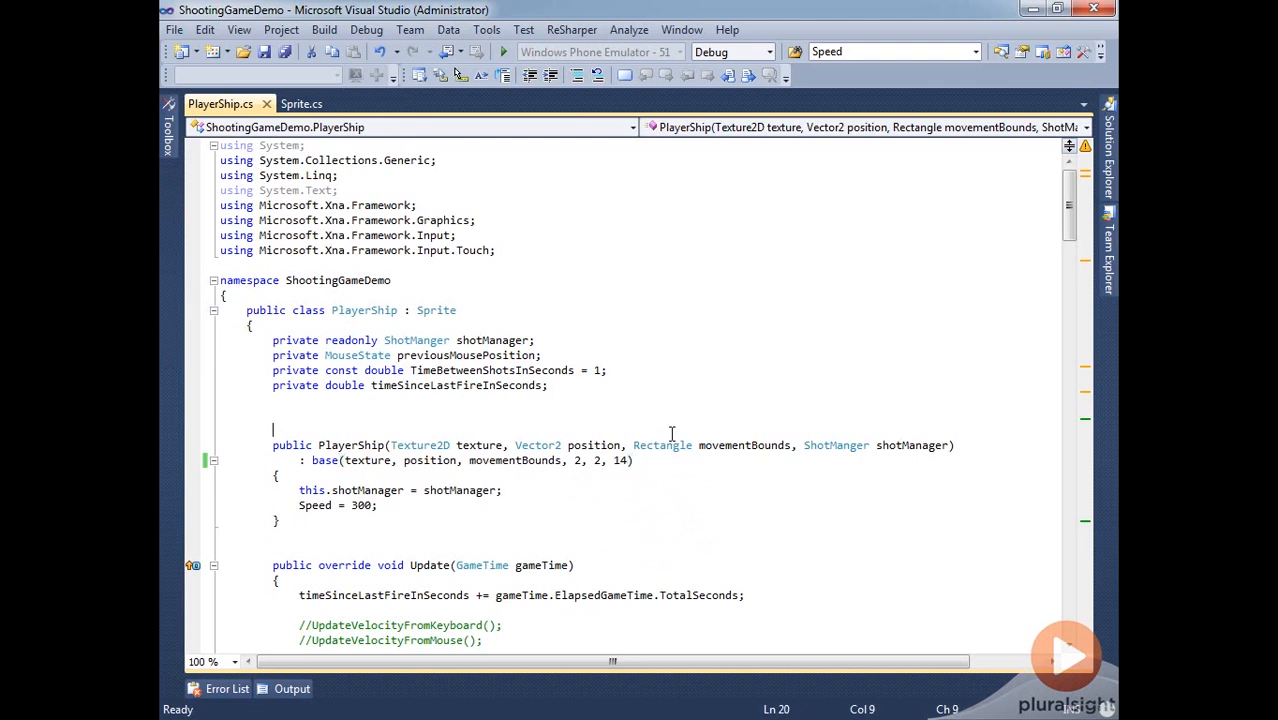
mouse_move(598, 408)
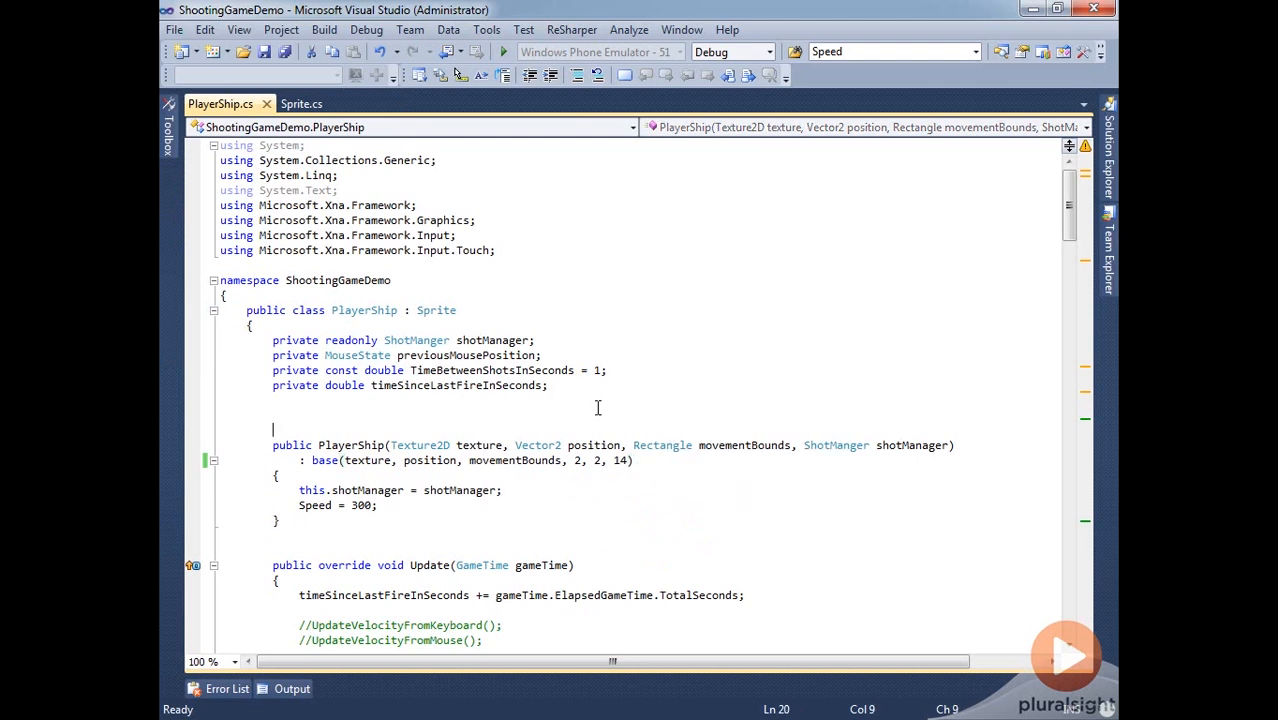
key(F6)
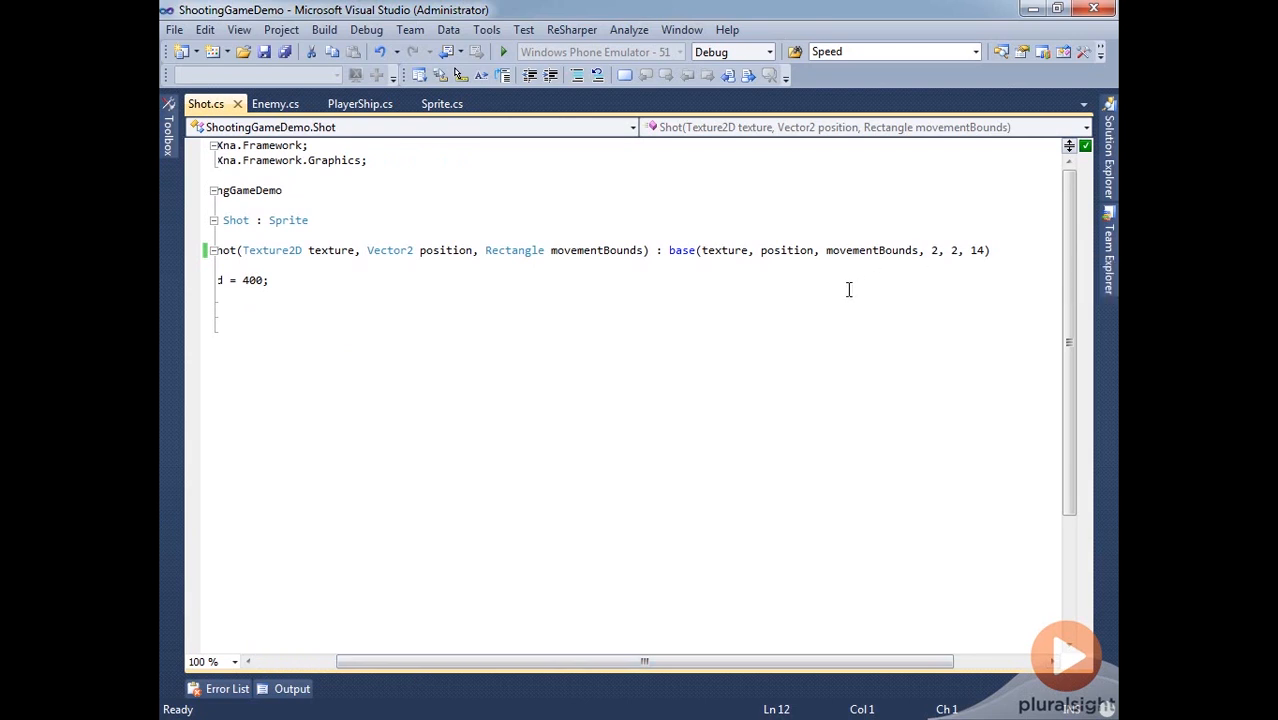
mouse_move(530, 260)
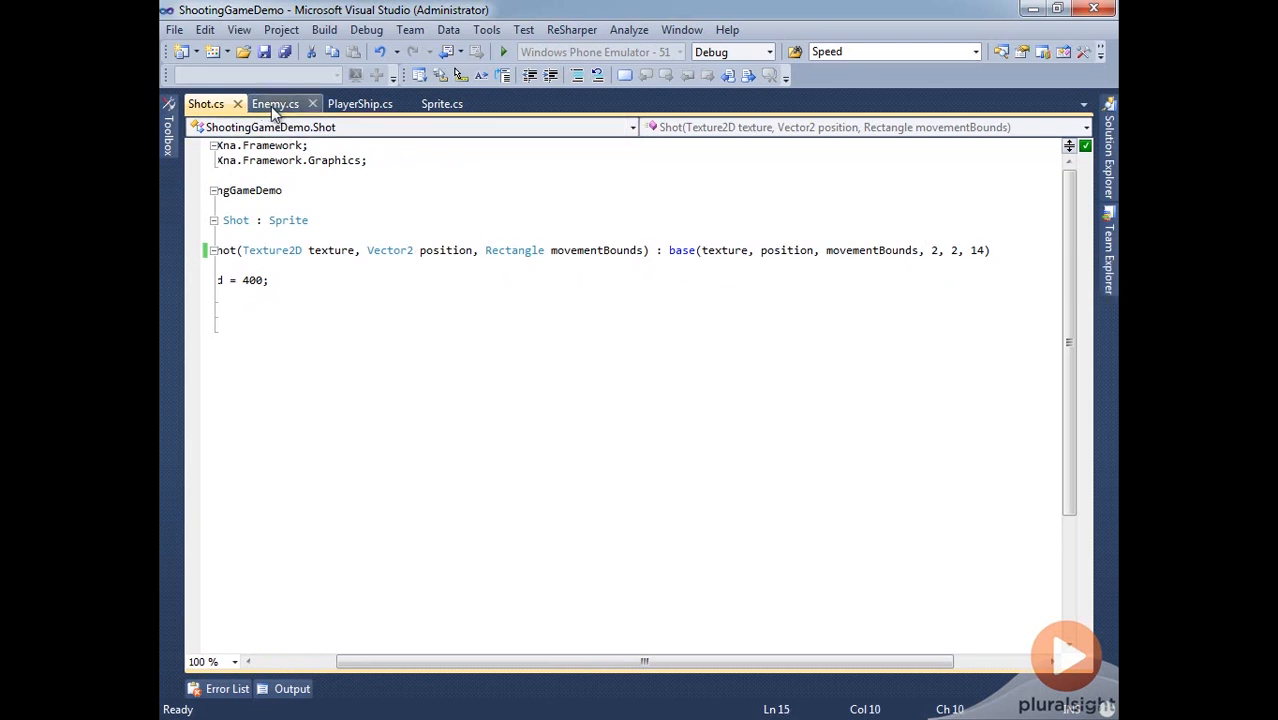
Check Enemy.cs passes 2, 2, 14 to the Sprite base, then return to PlayerShip.cs
click(276, 104)
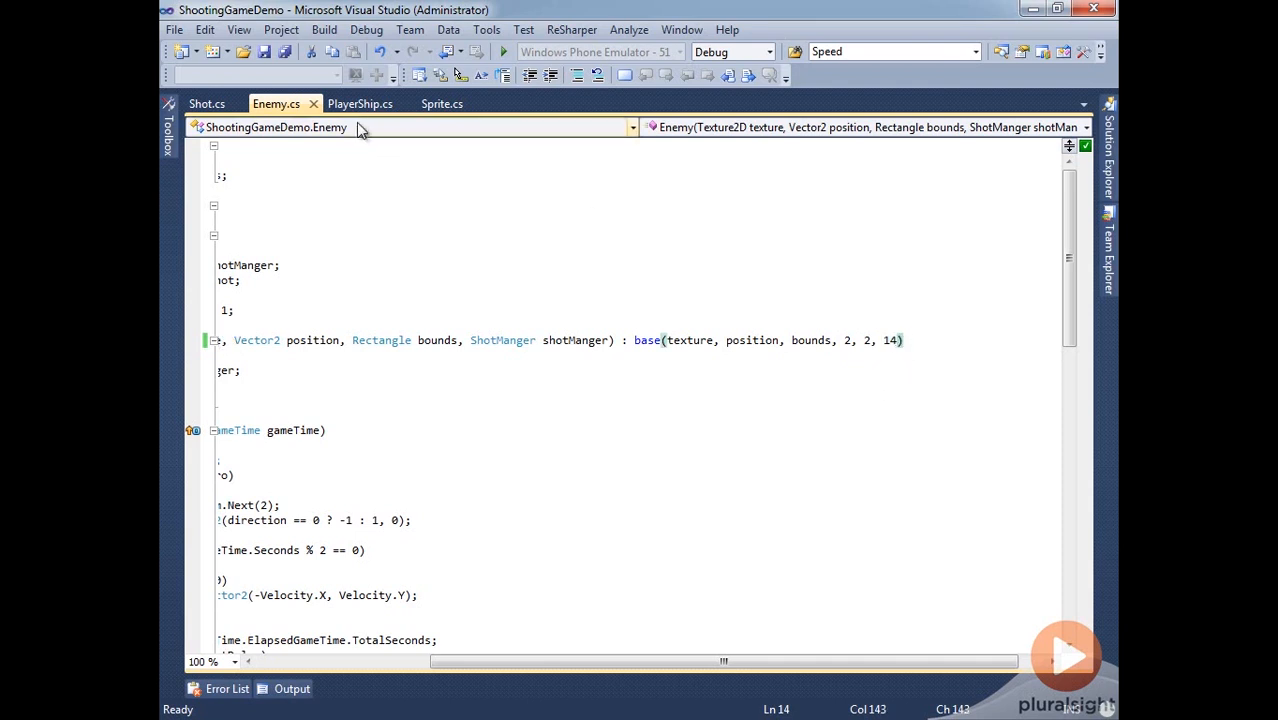
click(360, 104)
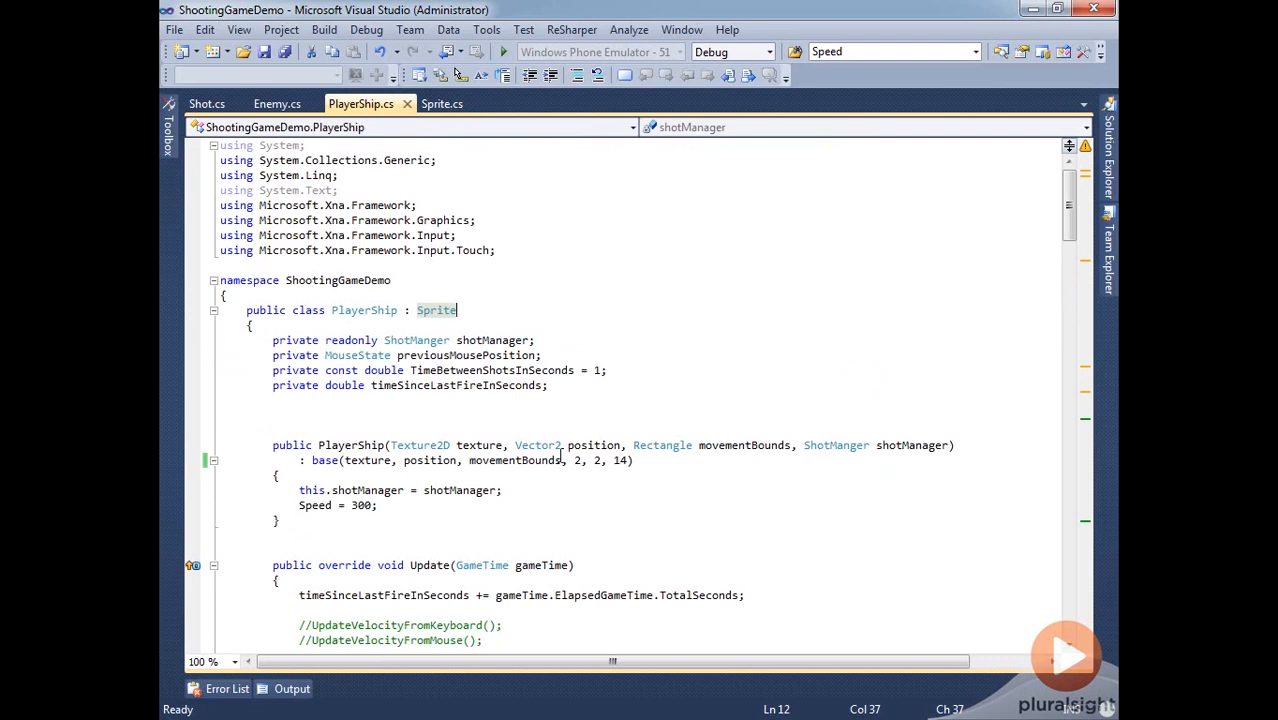
click(646, 460)
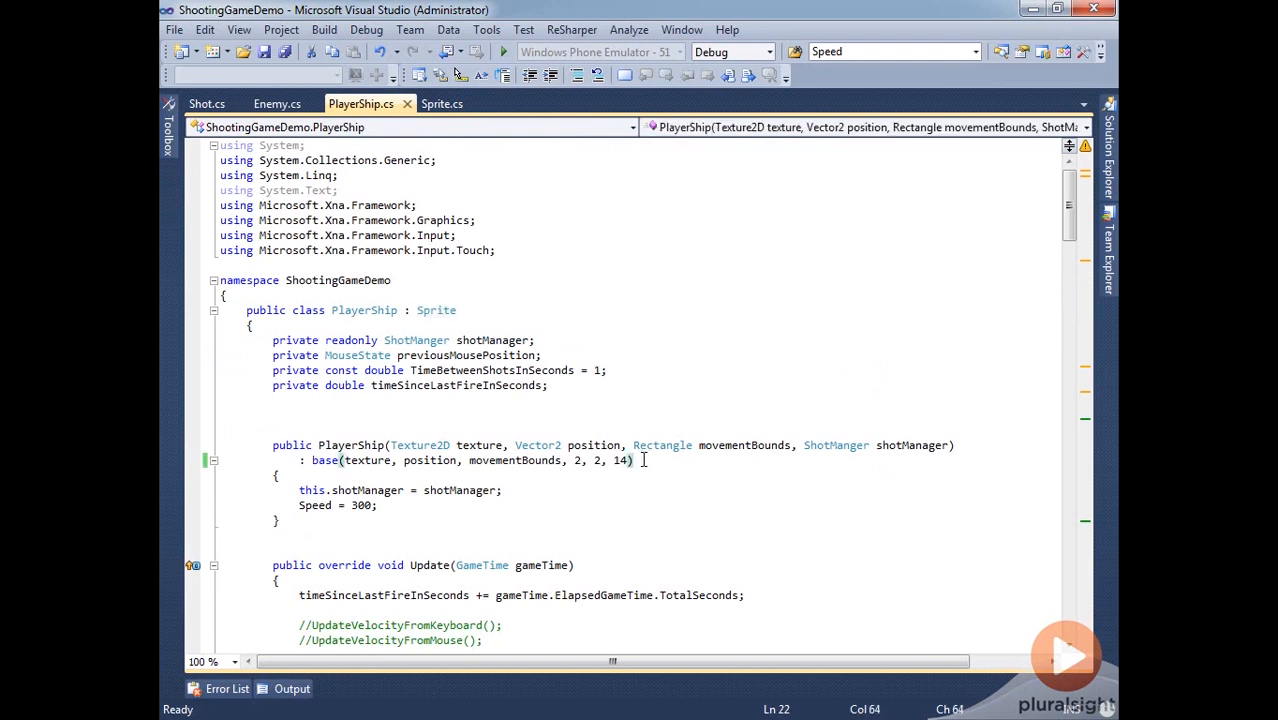